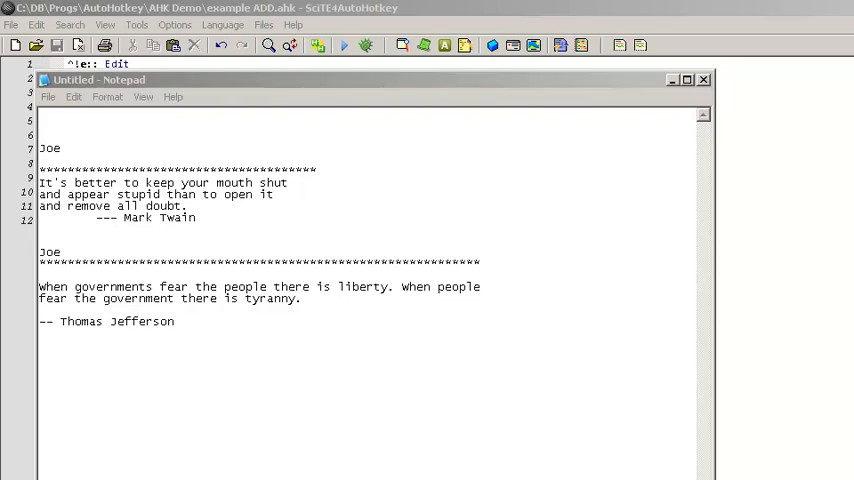
pyautogui.moveTo(265, 118)
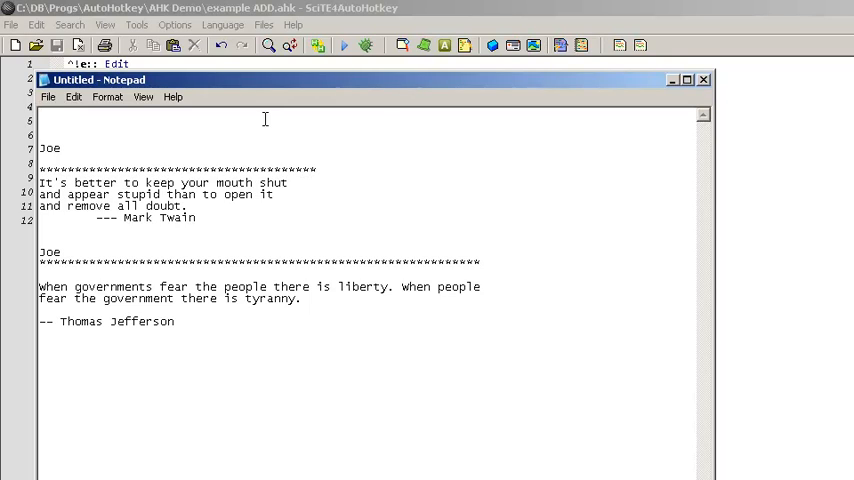
# Expand the jws and jje hotstrings on Notepad's top line to insert both e-mail addresses
pyautogui.write('jws')
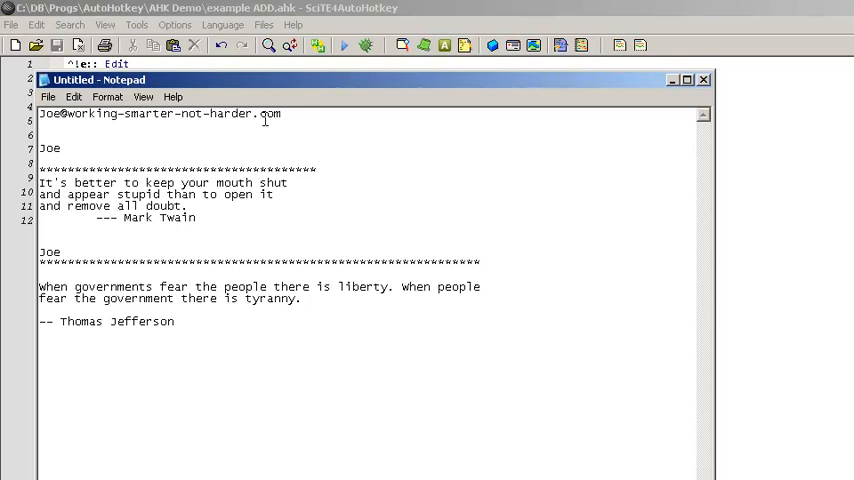
pyautogui.click(281, 113)
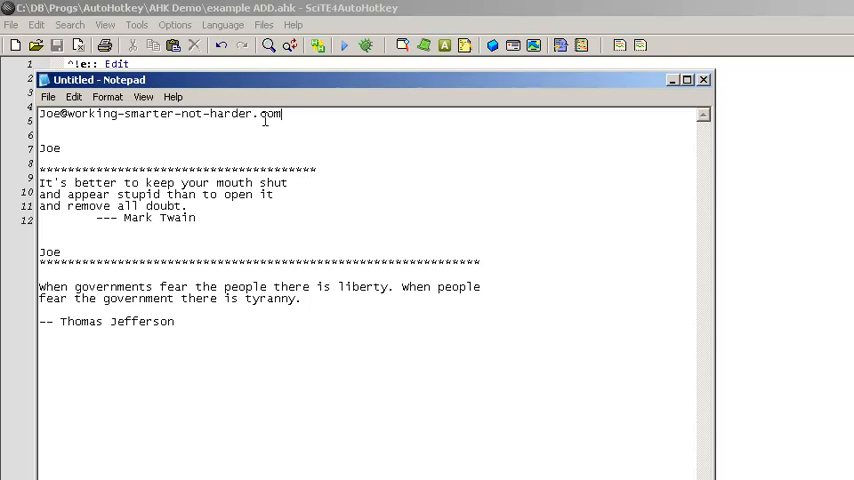
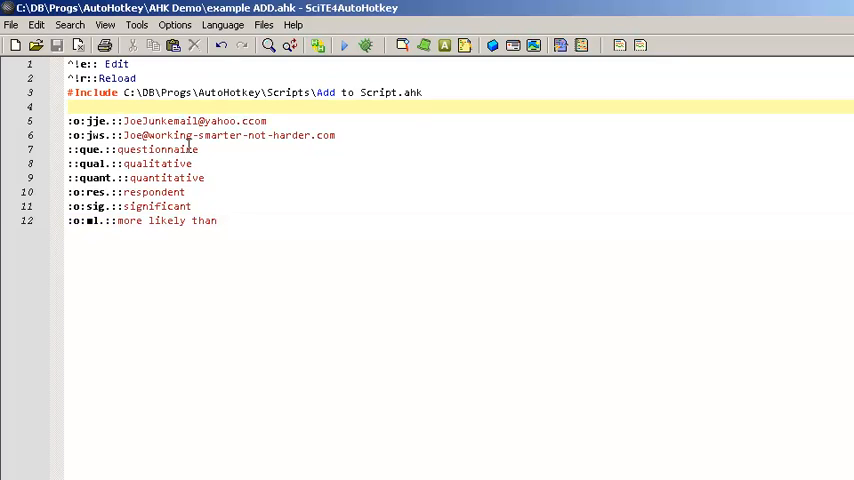
# Bring up example ADD.ahk in SciTE4AutoHotkey to review its hotstring definitions
pyautogui.click(130, 163)
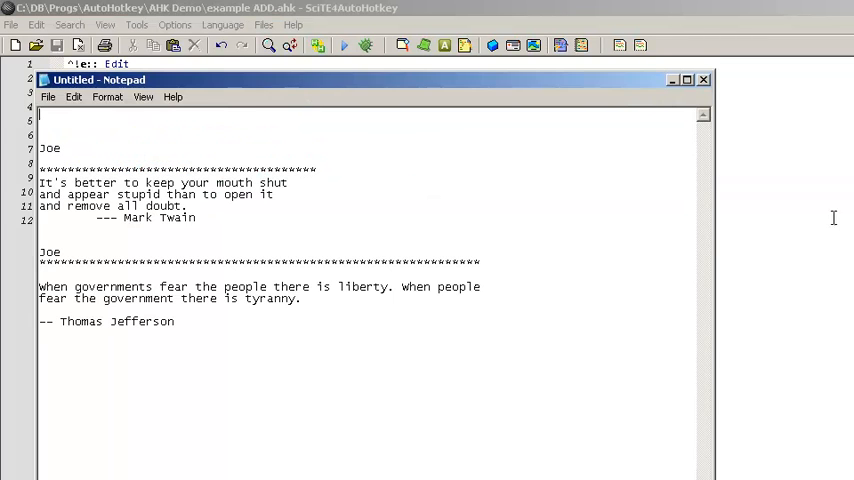
# Select the Joe and Mark Twain signature in Notepad and submit it as hotstring 'mts'
pyautogui.moveTo(40, 169); pyautogui.dragTo(197, 218)
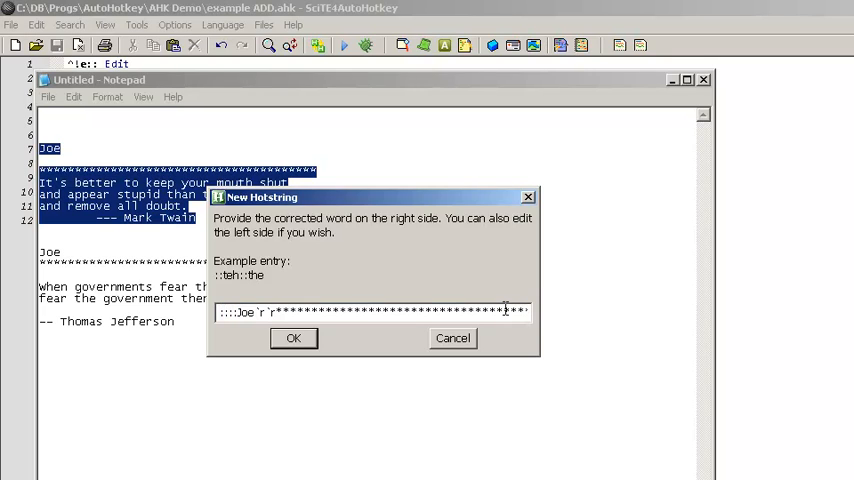
pyautogui.write('m:')
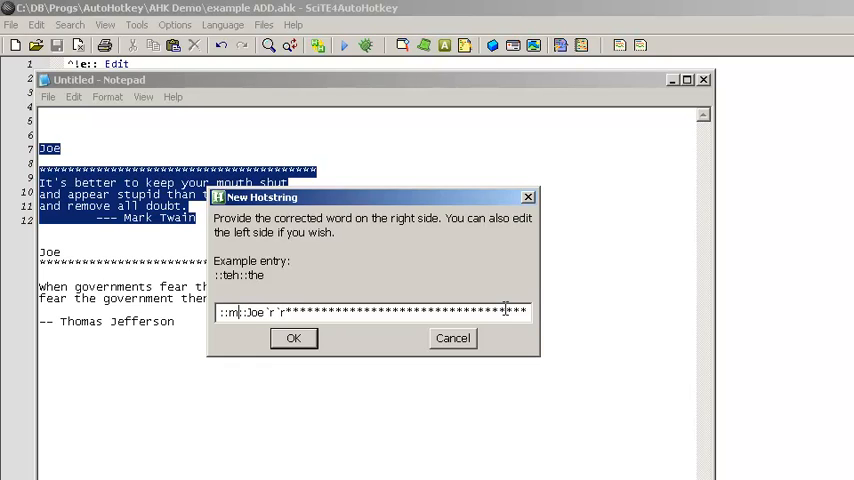
pyautogui.write('ts.')
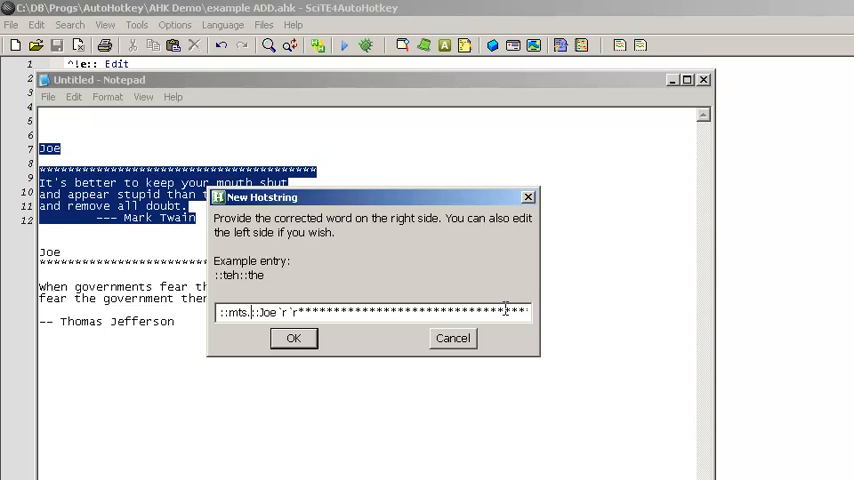
pyautogui.click(293, 338)
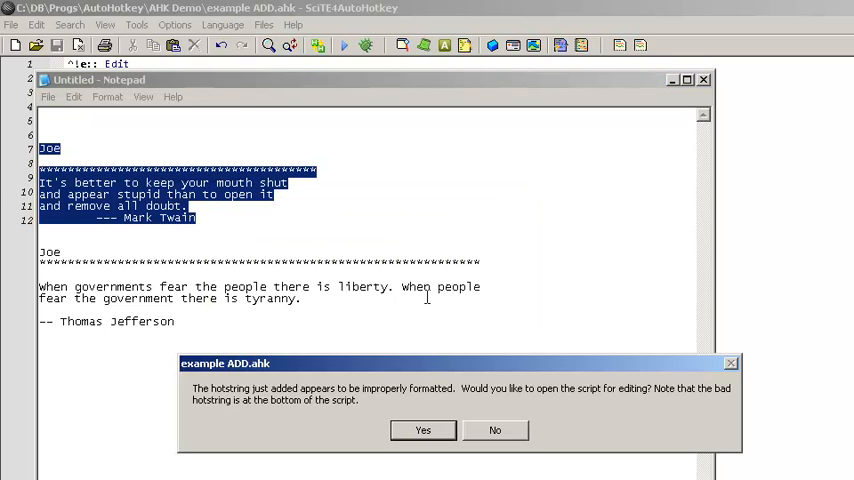
# Accept the formatting warning to open the script showing the new mts line
pyautogui.click(422, 430)
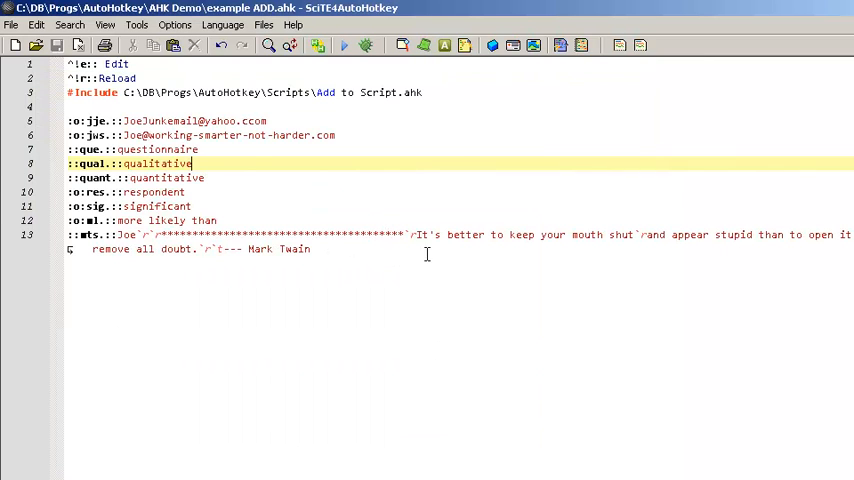
pyautogui.moveTo(353, 254)
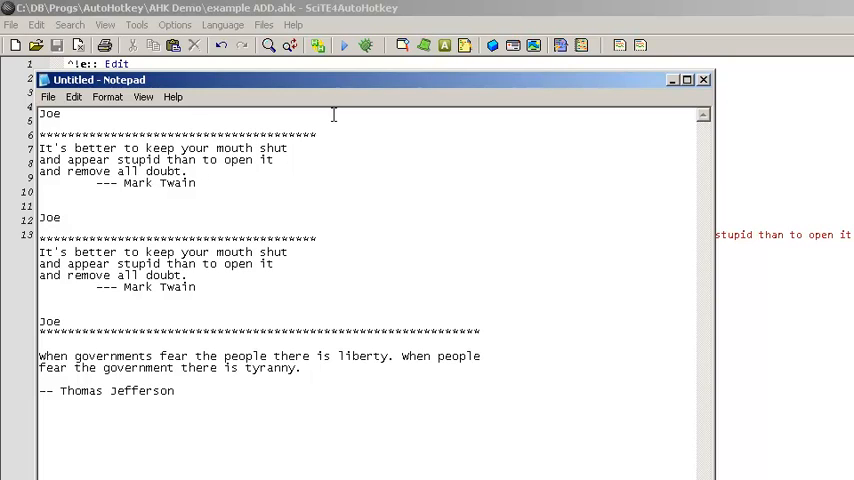
pyautogui.moveTo(280, 288)
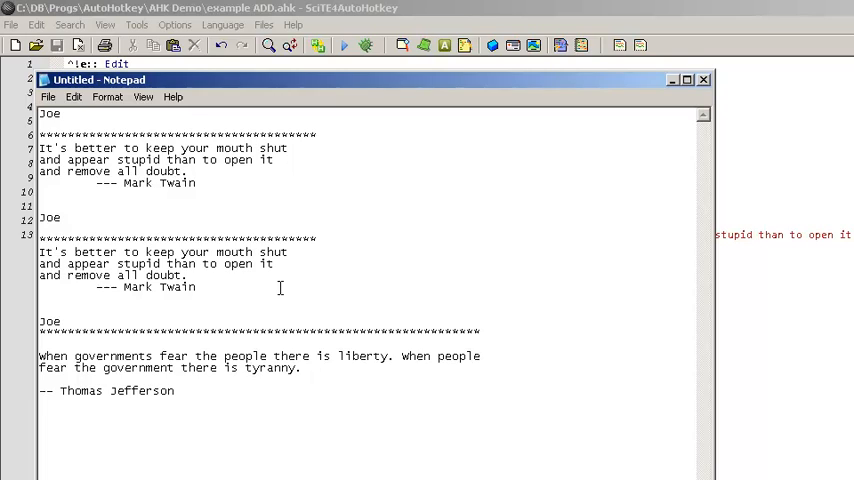